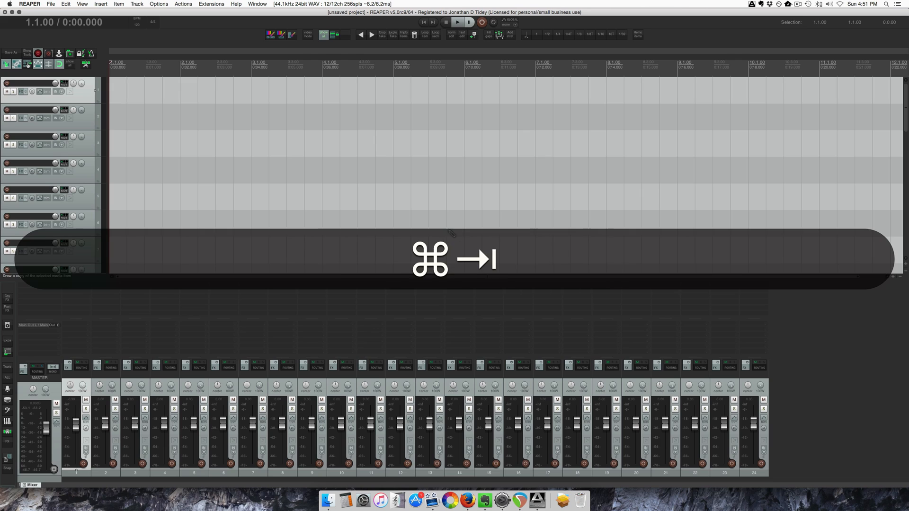
- Select the 'SWS: Open console' action (Shift+C) in the console-filtered action list
{"action": "key", "text": "cmd+tab"}
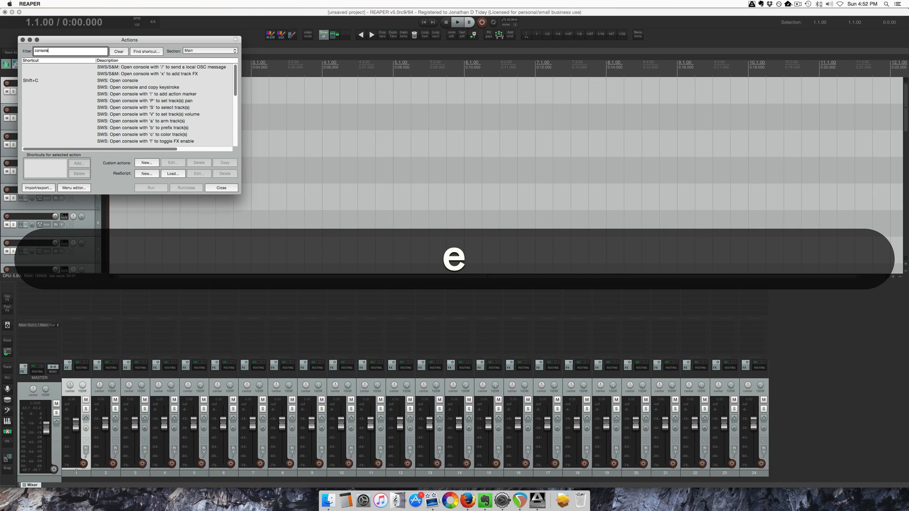
{"action": "left_click", "coordinate": [139, 81]}
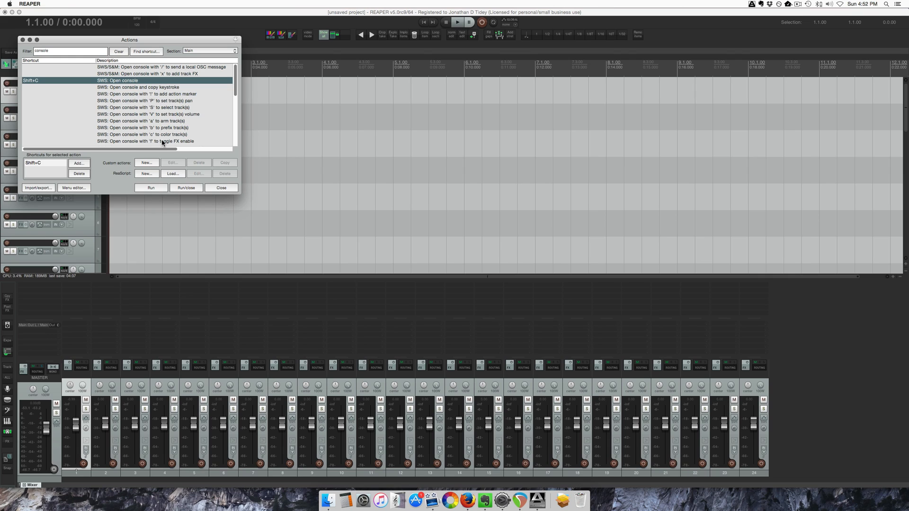
- Launch SWS ReaConsole and select track 9 with the s9 command
{"action": "left_click", "coordinate": [186, 188]}
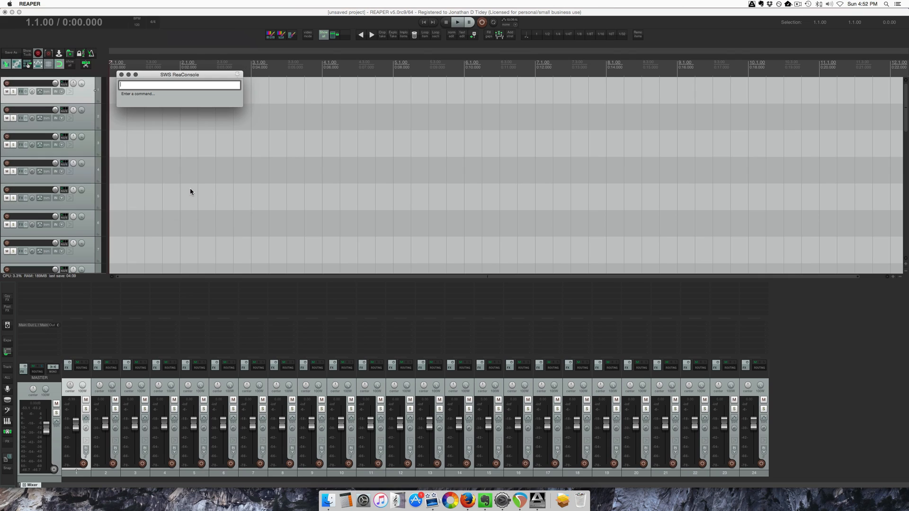
{"action": "mouse_move", "coordinate": [191, 120]}
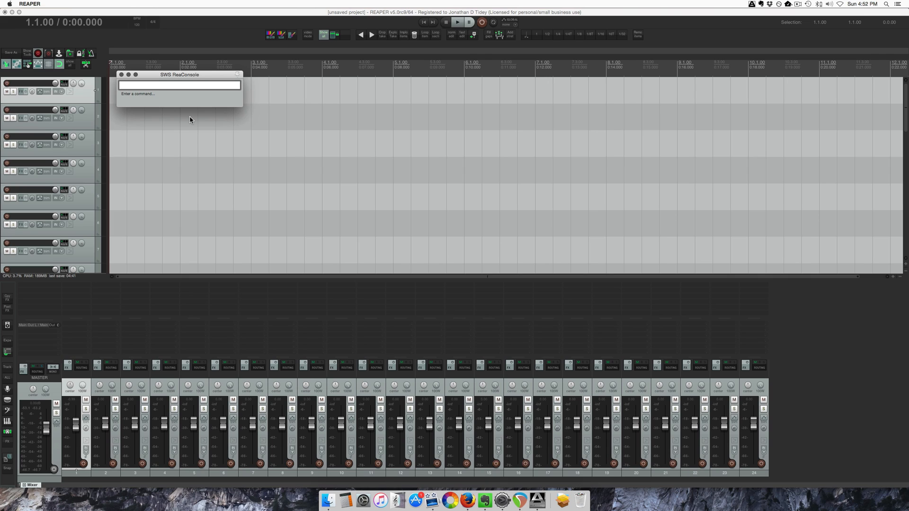
{"action": "type", "text": "s"}
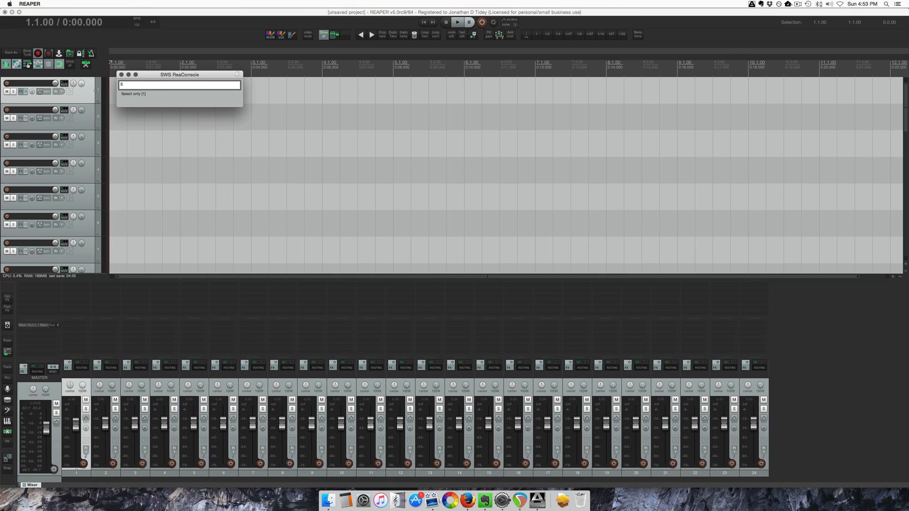
{"action": "type", "text": "9"}
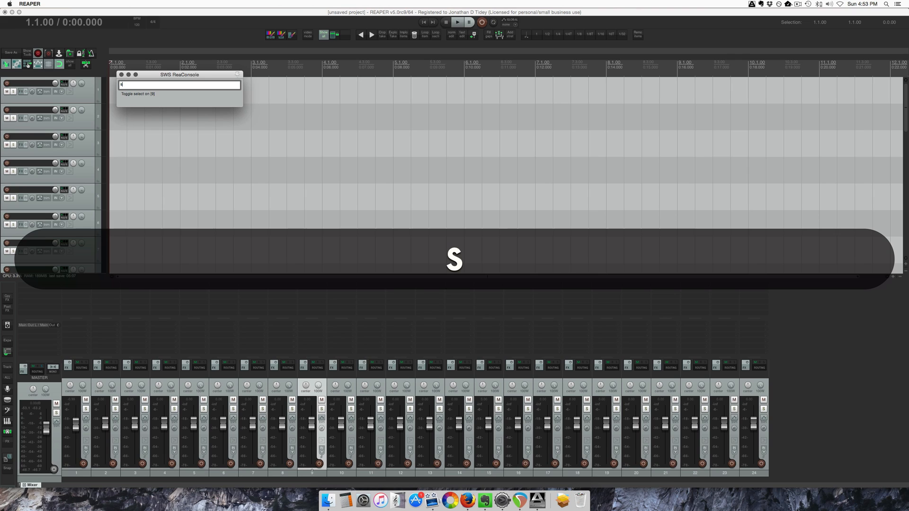
- Enter console selection commands for track 14, tracks 1–5, and tracks 1 and 3
{"action": "type", "text": "s"}
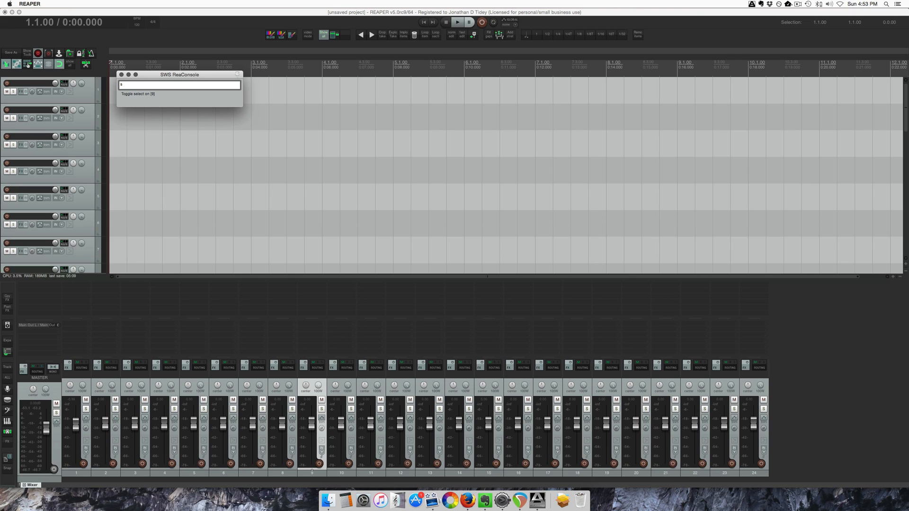
{"action": "type", "text": "14"}
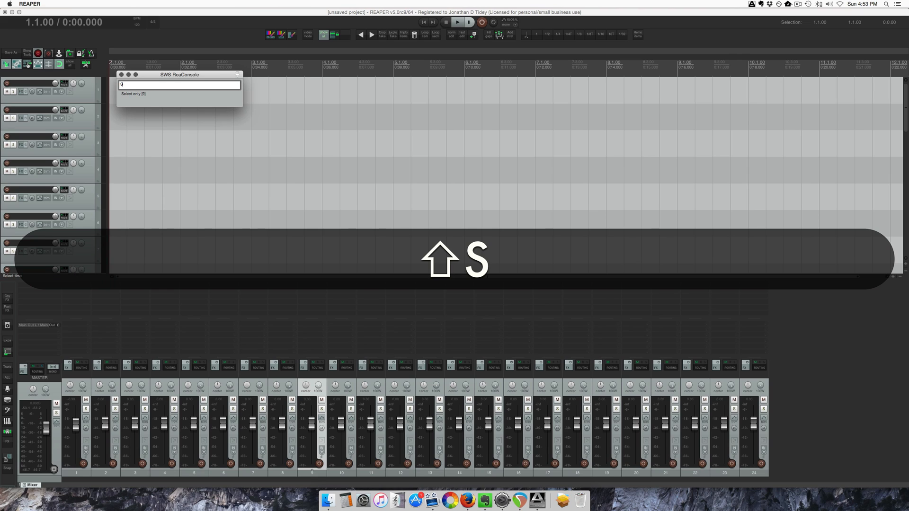
{"action": "type", "text": "1"}
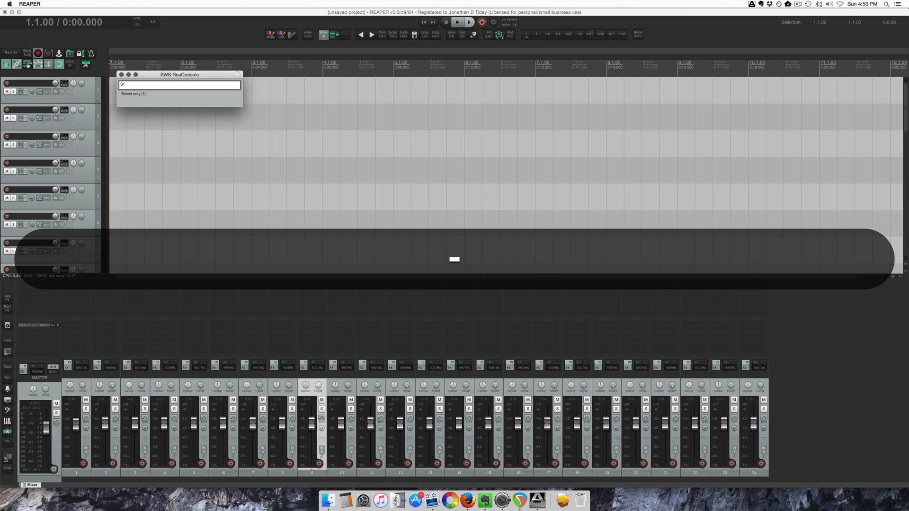
{"action": "type", "text": "-5"}
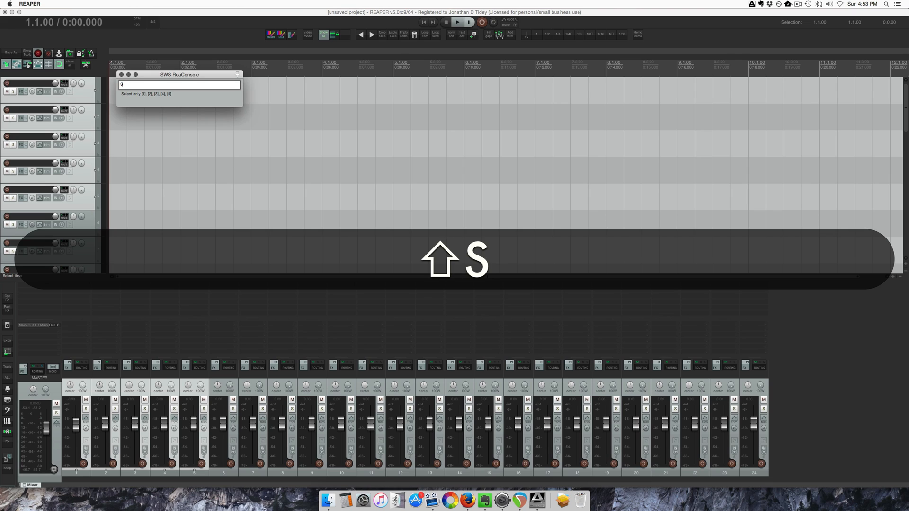
{"action": "type", "text": ",3"}
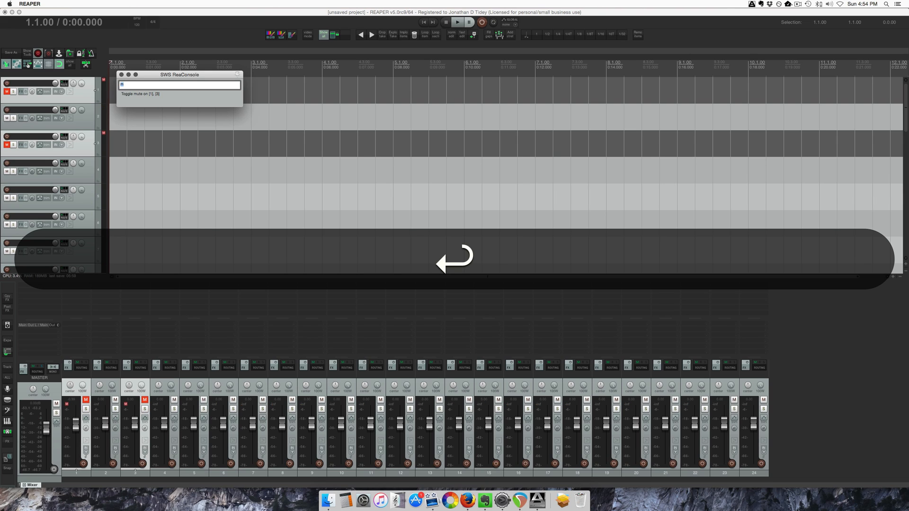
- Mute and unmute tracks 1 and 3 with the 'a' command, then type the phase command 'v'
{"action": "type", "text": "a"}
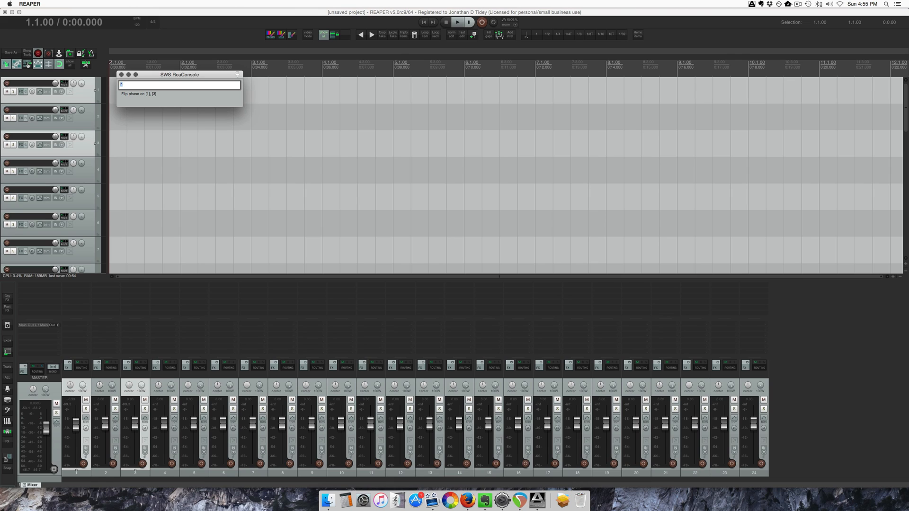
{"action": "type", "text": "v"}
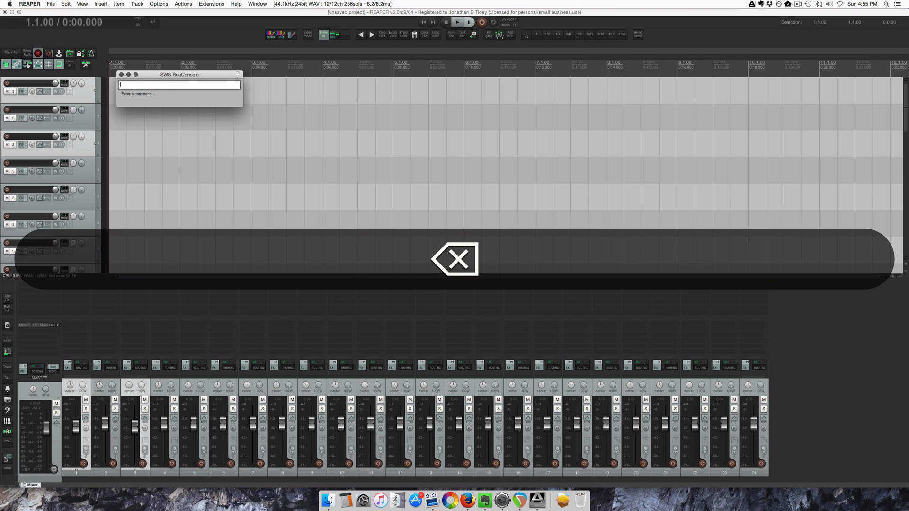
- Pan tracks 1 and 3 to -50 (50% left) through console commands
{"action": "type", "text": "v"}
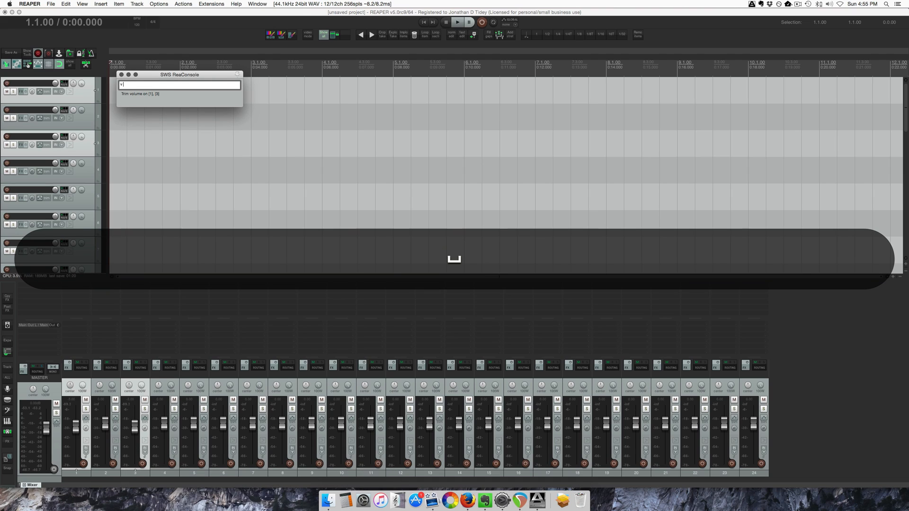
{"action": "type", "text": "1"}
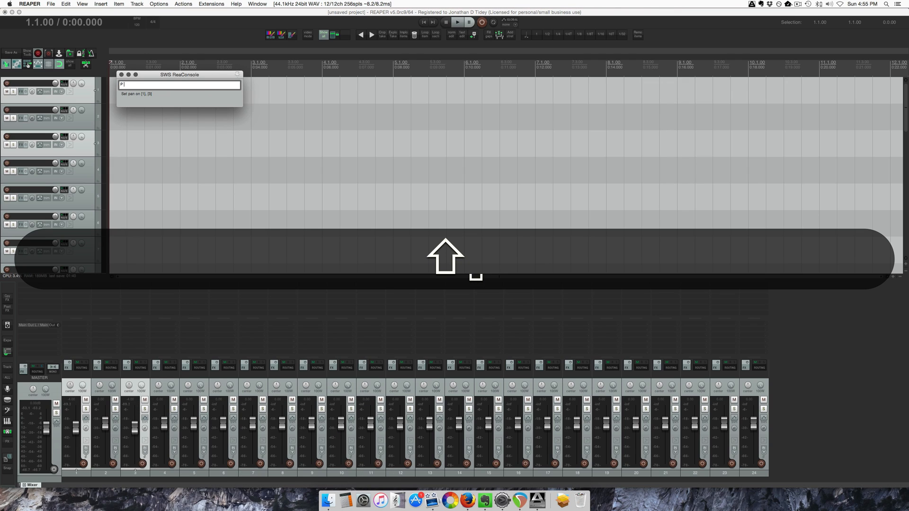
{"action": "type", "text": "50"}
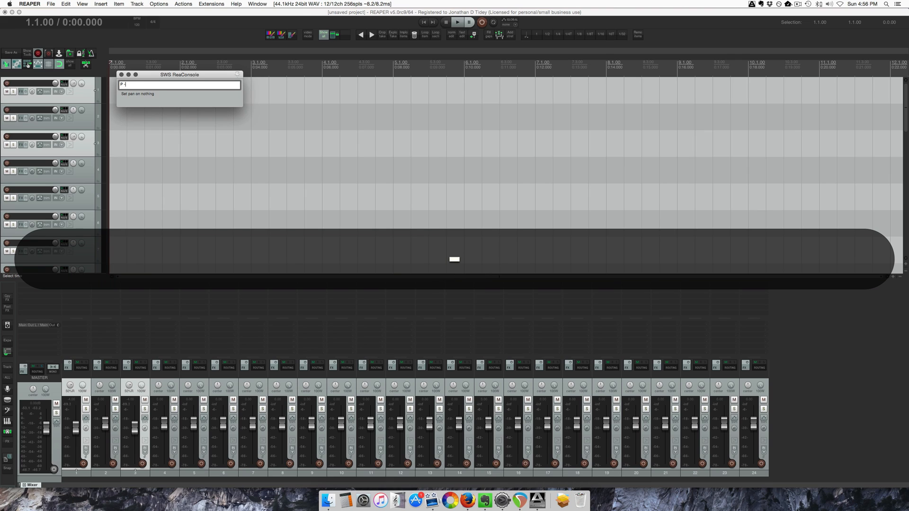
{"action": "type", "text": "-50"}
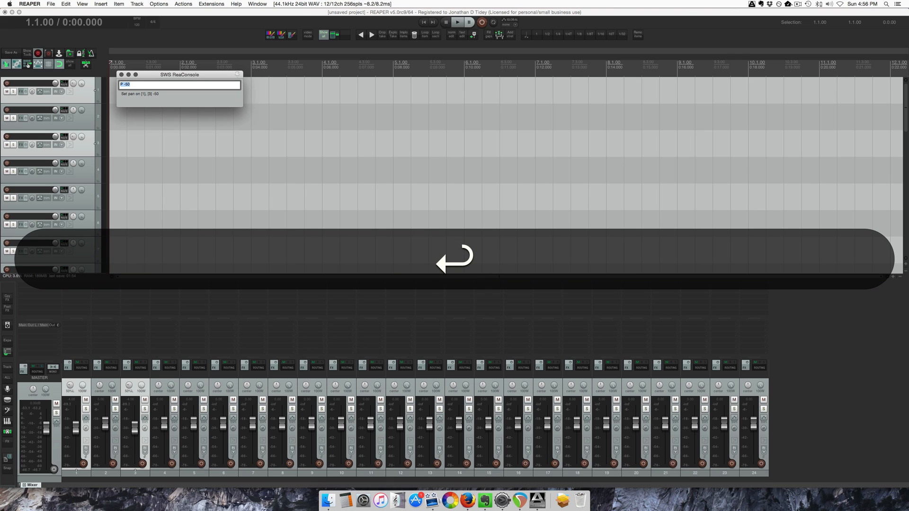
{"action": "type", "text": "p"}
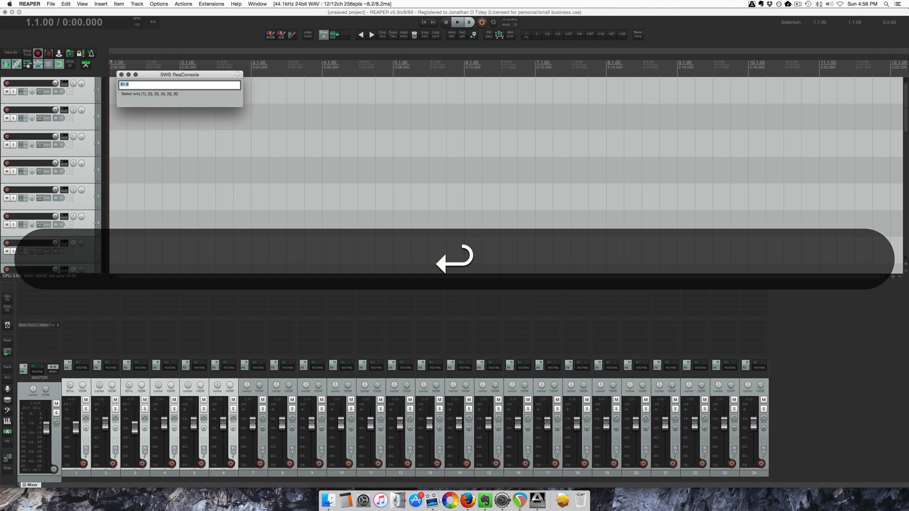
- Name tracks 1–6 'gtr', then select tracks 7–12 and name them 'drum'
{"action": "type", "text": "n"}
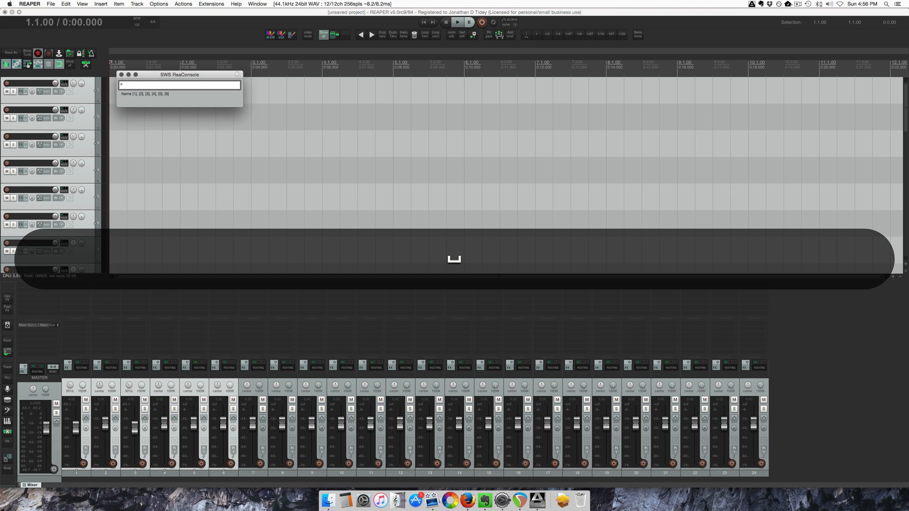
{"action": "type", "text": "gtr"}
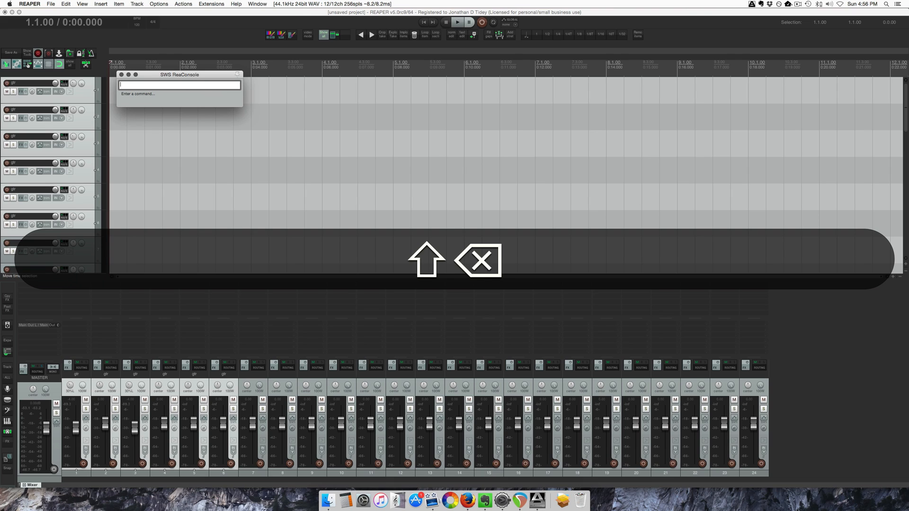
{"action": "type", "text": "S7-"}
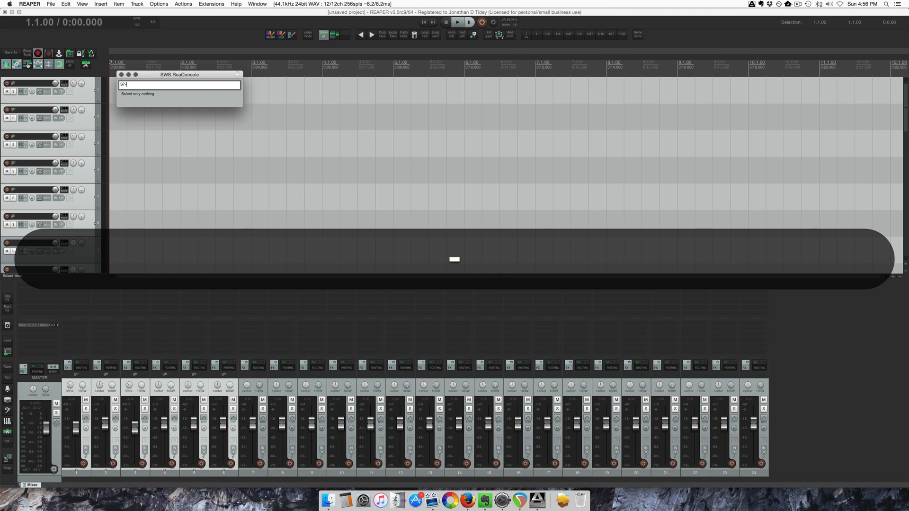
{"action": "type", "text": "12"}
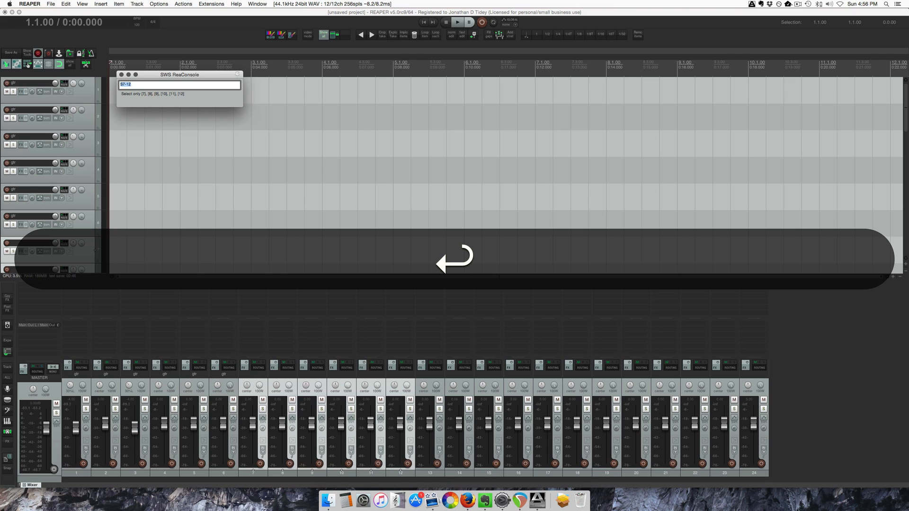
{"action": "type", "text": "n dru"}
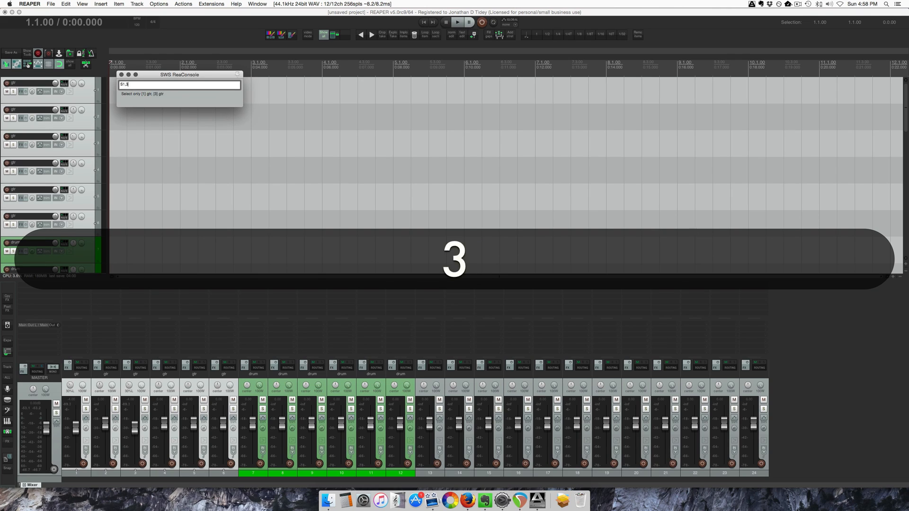
- Add the prefix 'DI' to tracks 1, 3 and 5, making them 'DI gtr'
{"action": "type", "text": ",5"}
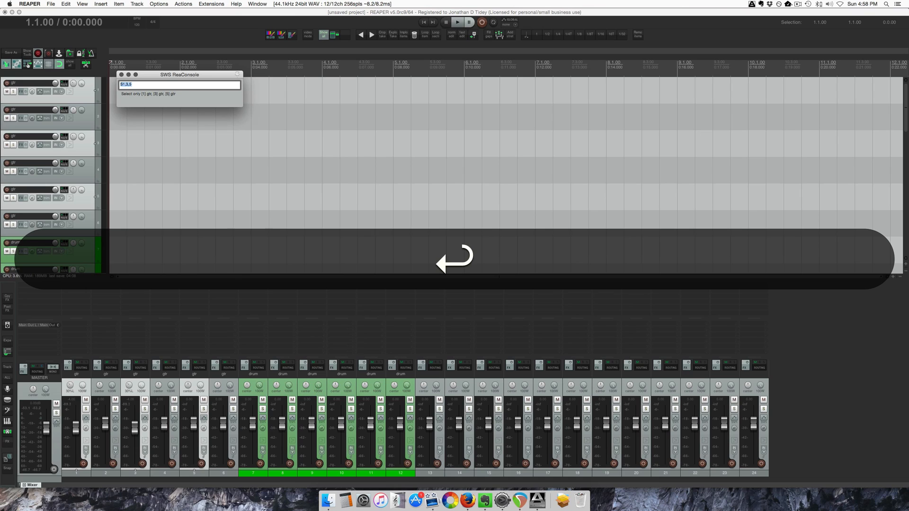
{"action": "type", "text": "b"}
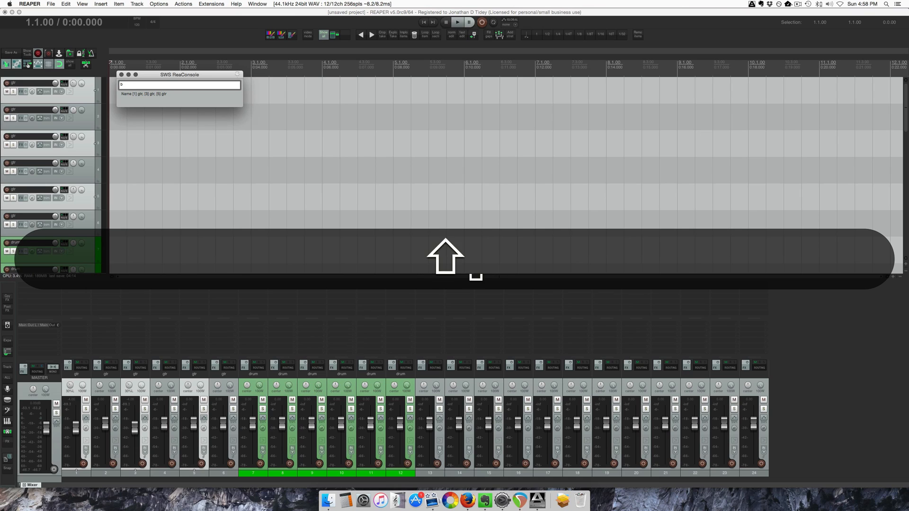
{"action": "type", "text": "DI"}
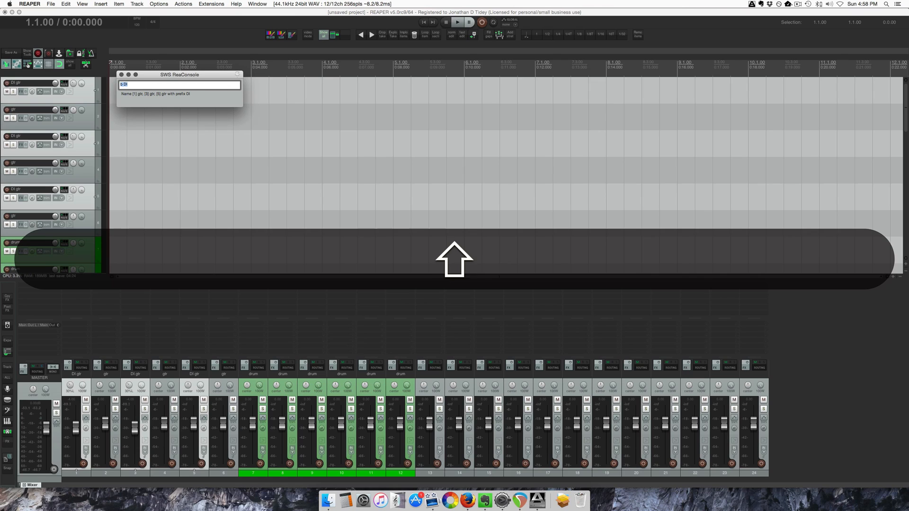
- Select tracks 2, 4 and 6 and add the suffix 'mic', making them 'gtr mic'
{"action": "type", "text": "S2,4,6"}
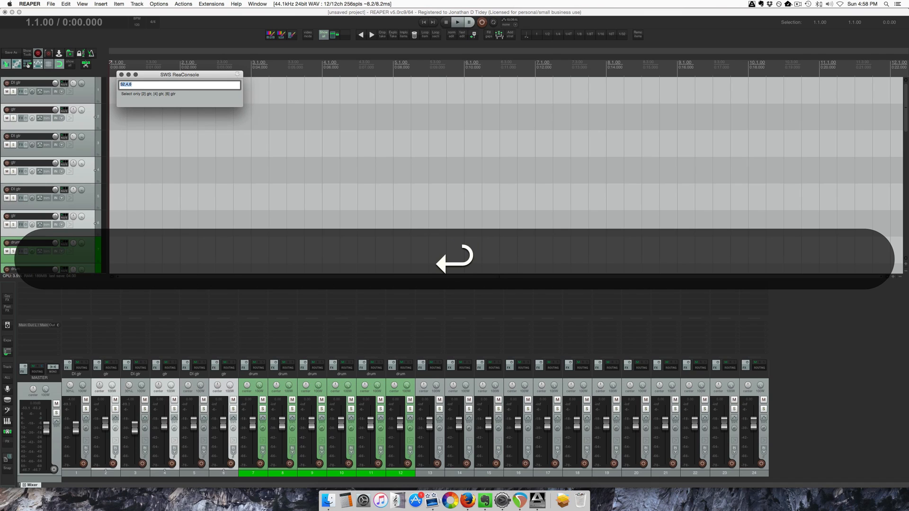
{"action": "type", "text": "z"}
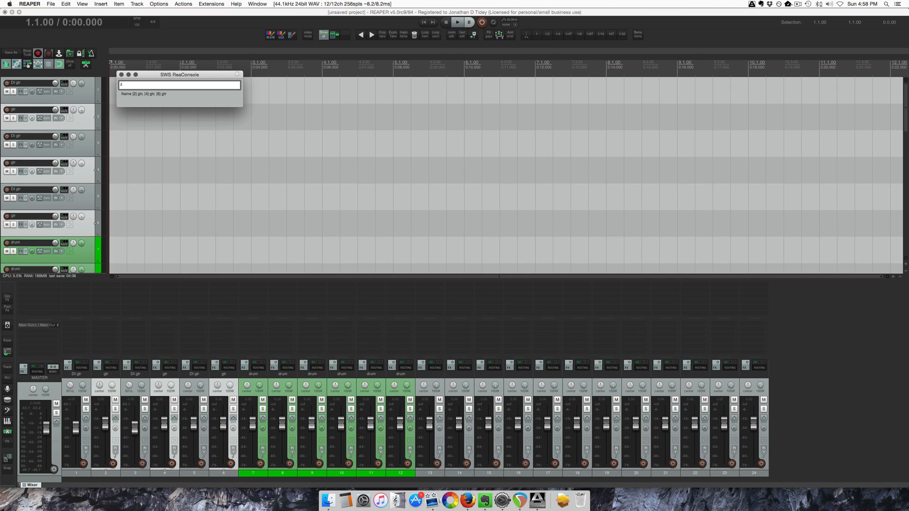
{"action": "type", "text": "mic"}
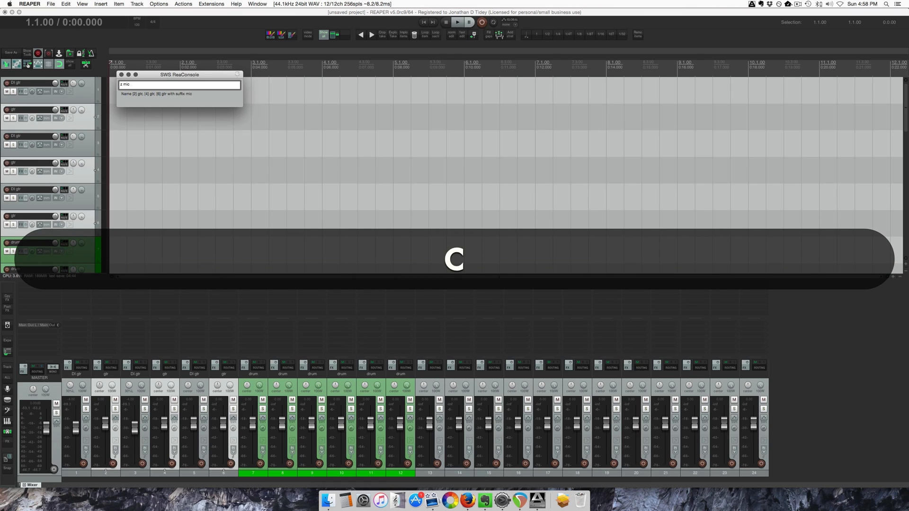
{"action": "key", "text": "Return"}
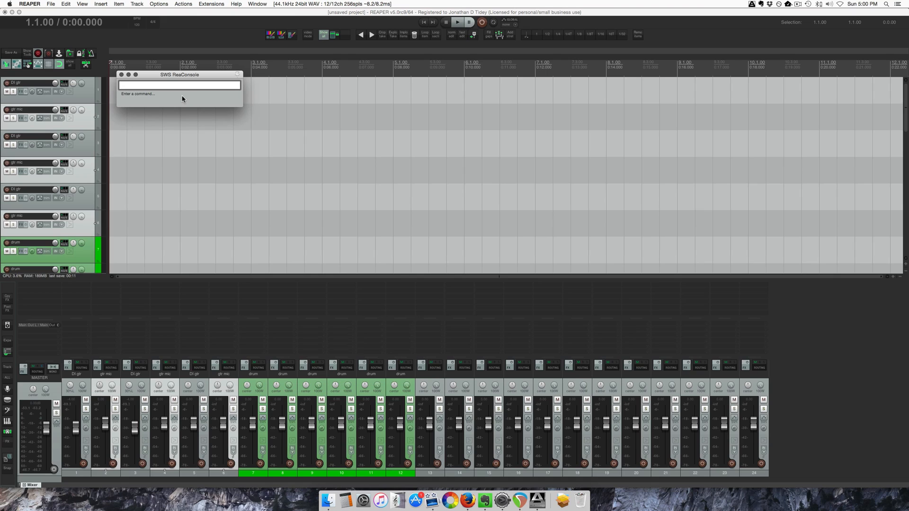
- Insert ReaEQ on gtr mic tracks 2, 4 and 6 with the 'x reaeq' command
{"action": "type", "text": "x"}
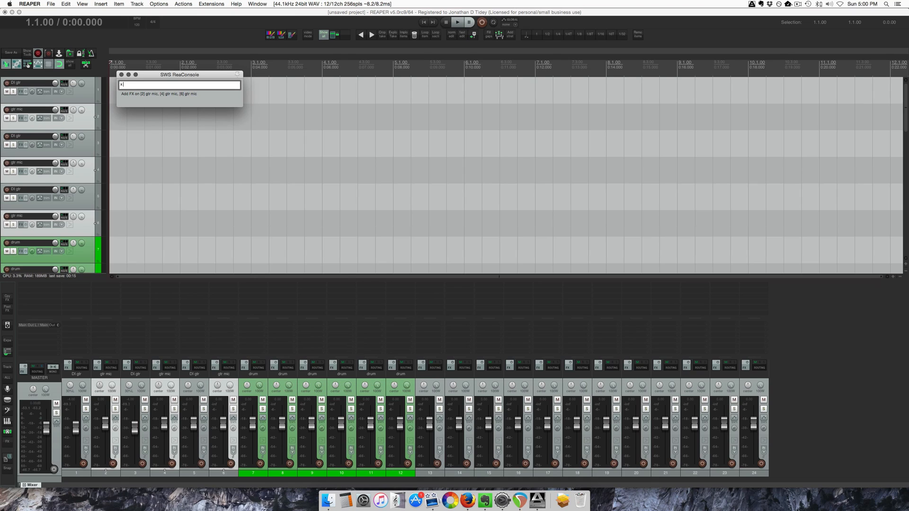
{"action": "type", "text": "reaeq"}
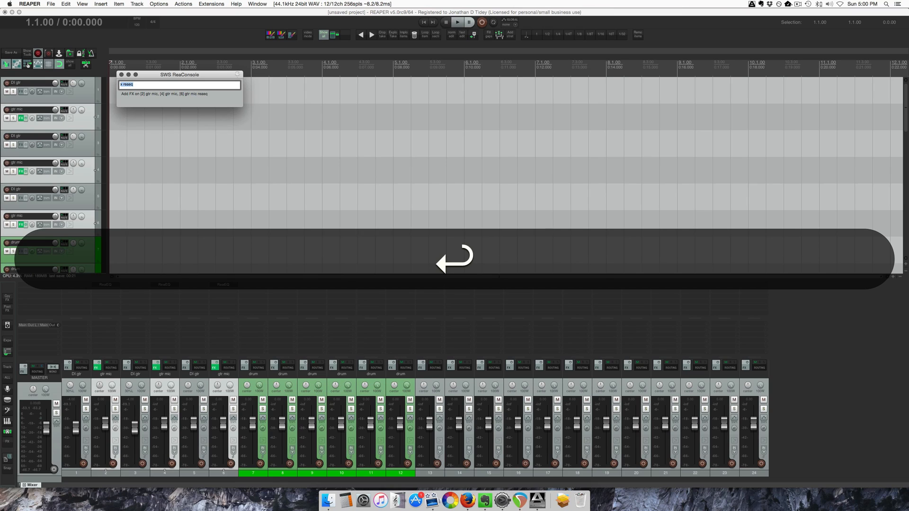
{"action": "left_click", "coordinate": [223, 284]}
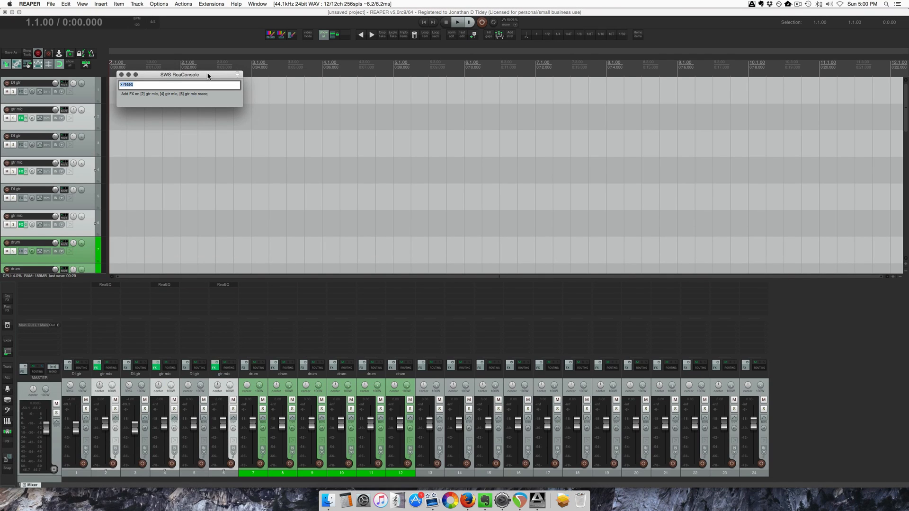
{"action": "type", "text": "f"}
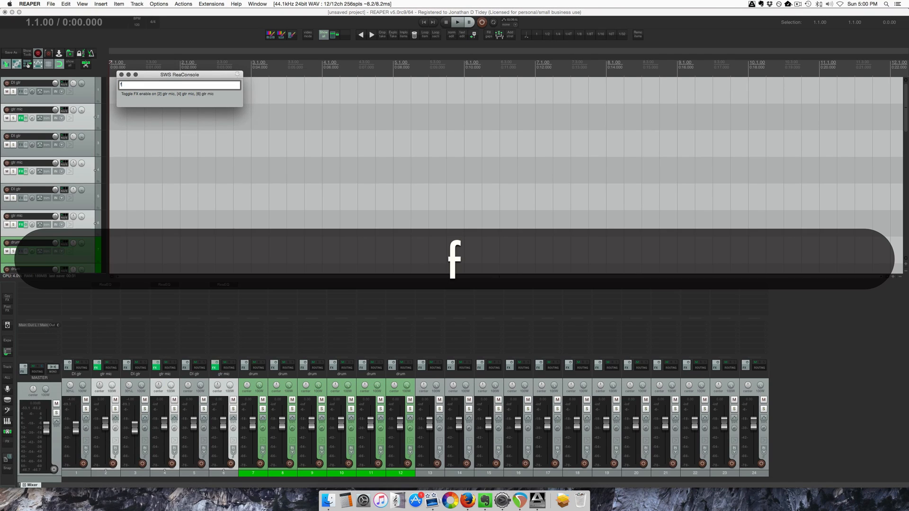